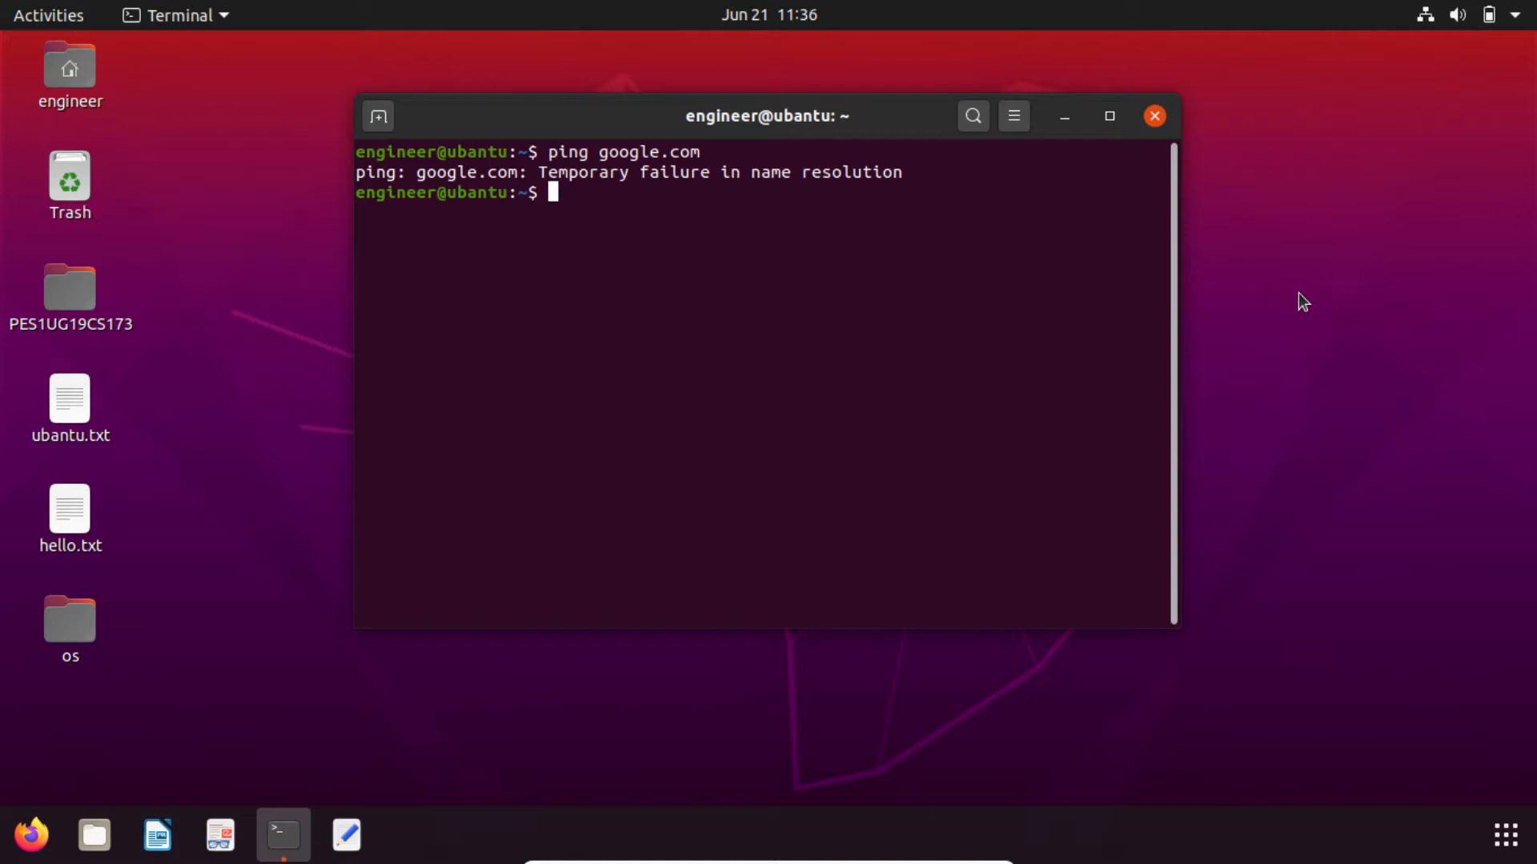
mouse_move(1477, 88)
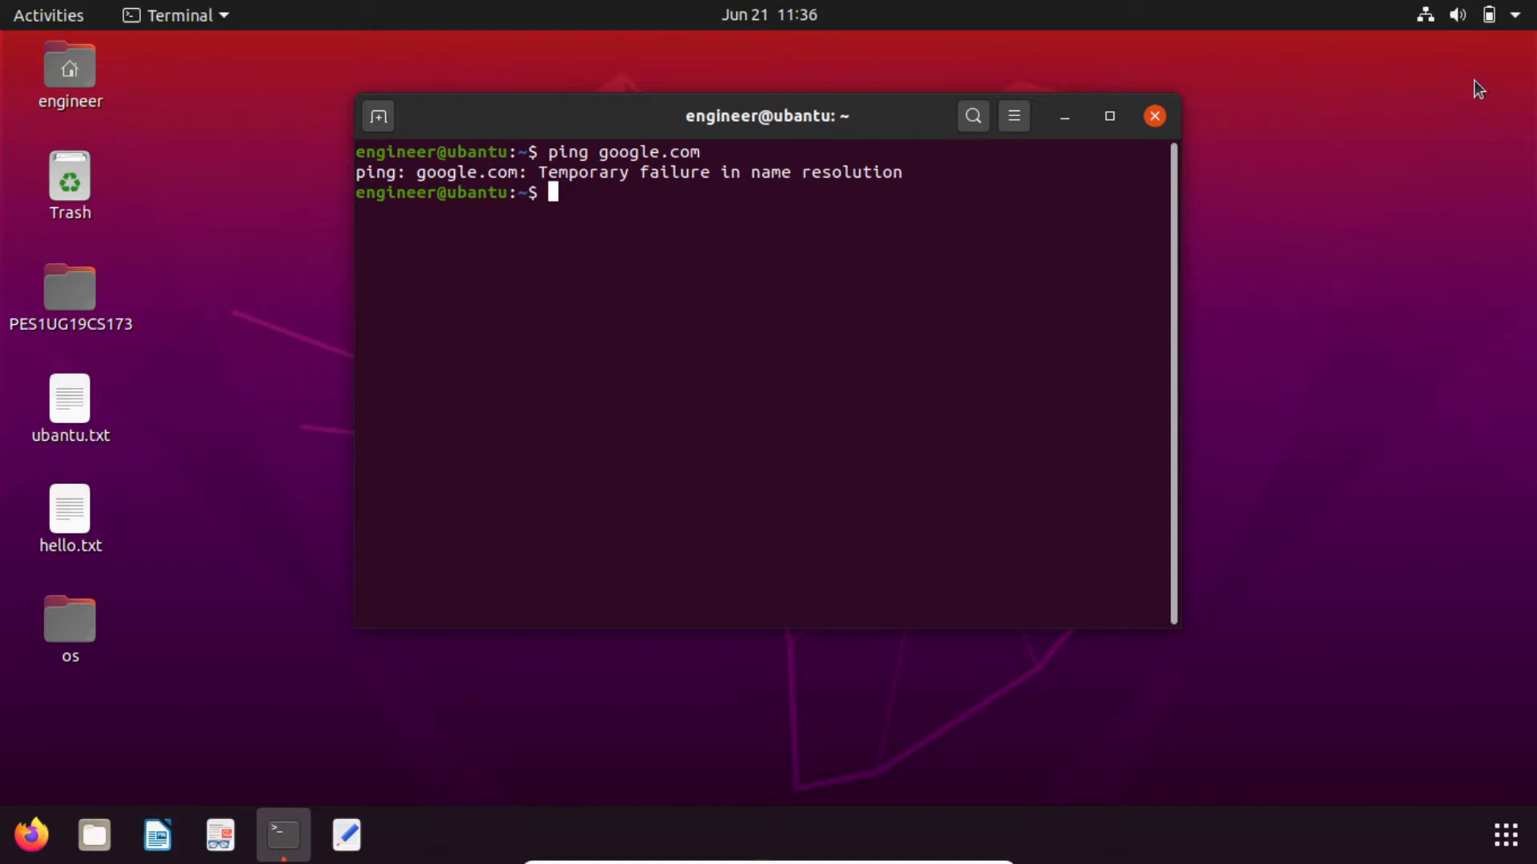
Reach the Network settings from the top-bar system status menu after the ping fails.
left_click(1488, 14)
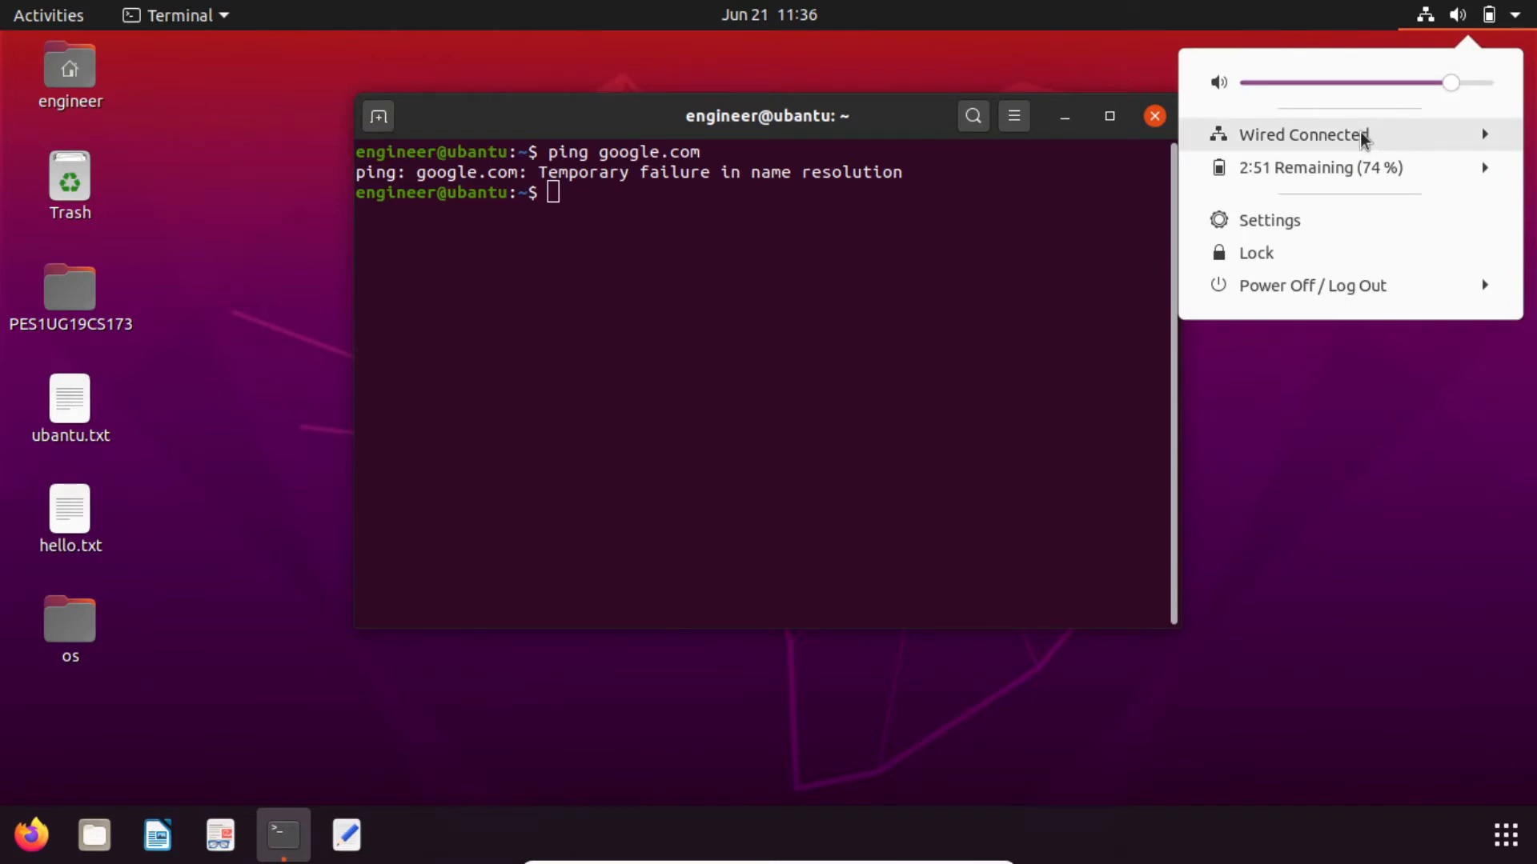
left_click(1303, 134)
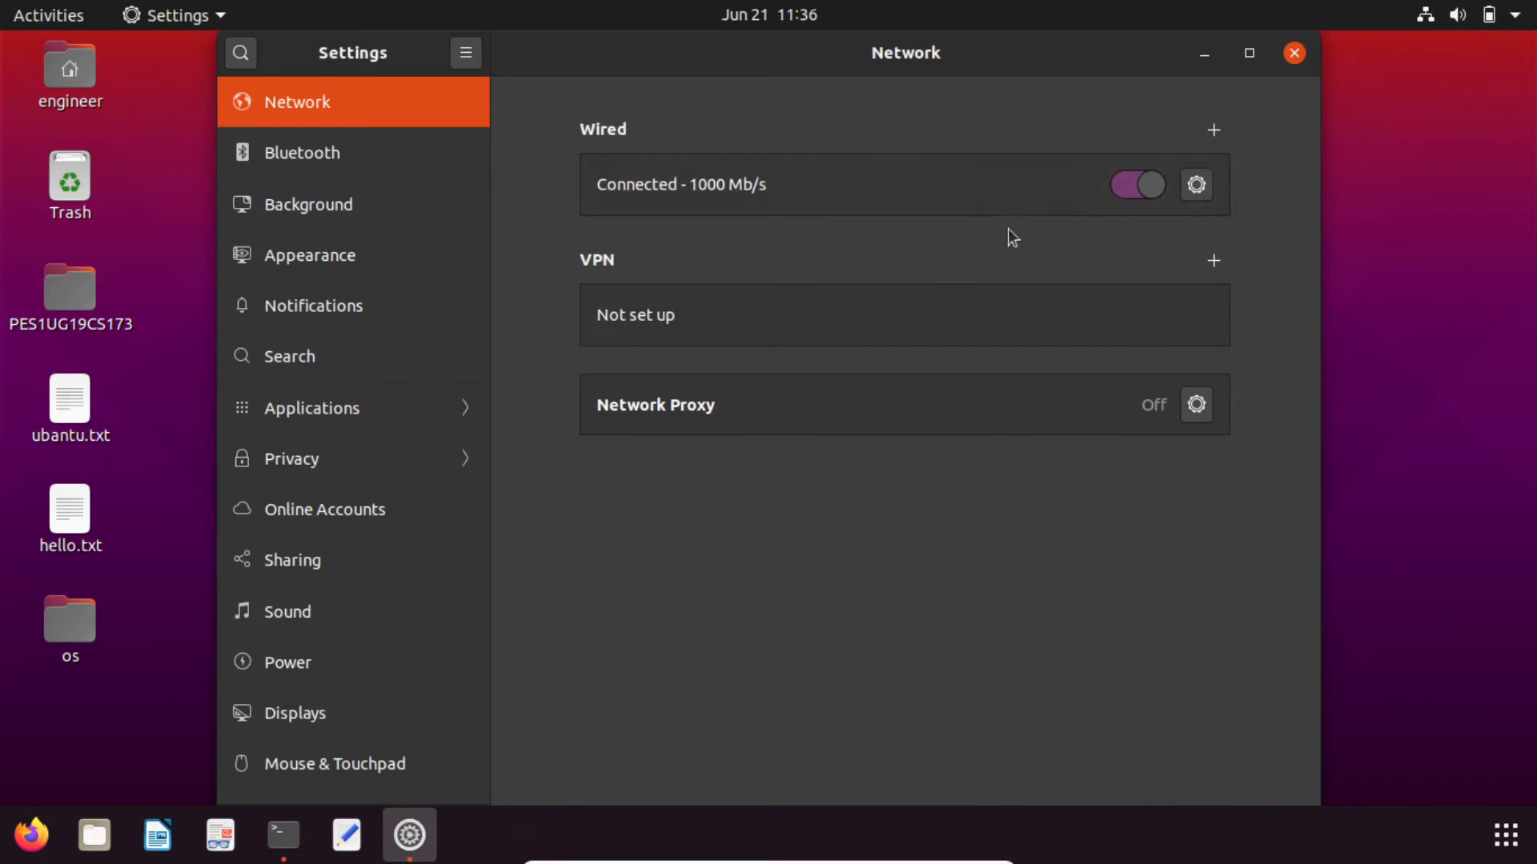
mouse_move(994, 191)
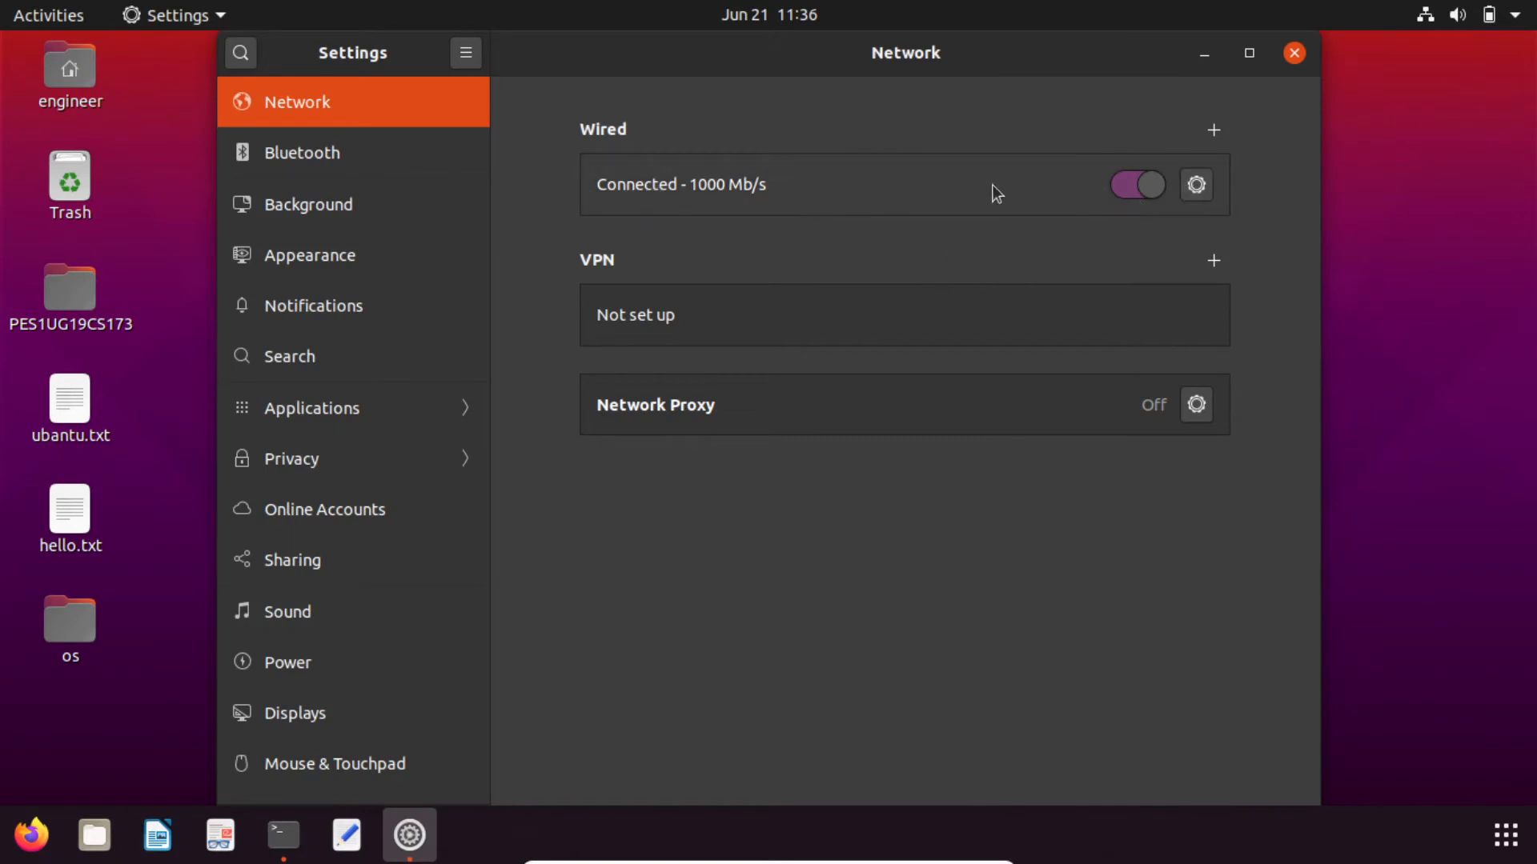
Remove the existing wired connection profile and add a new Profile 1 in its place.
left_click(1194, 184)
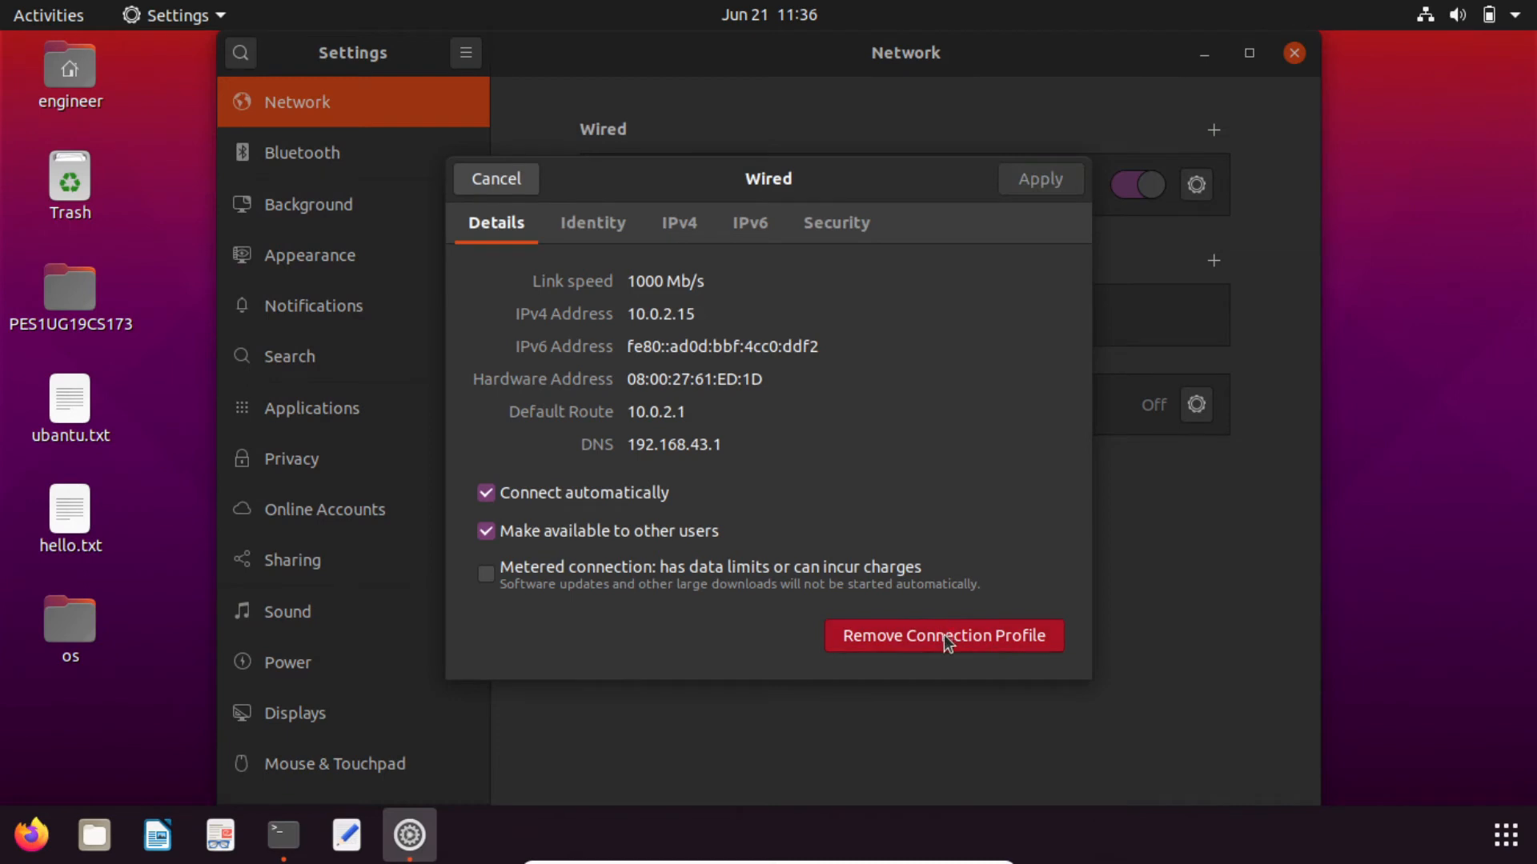
left_click(944, 636)
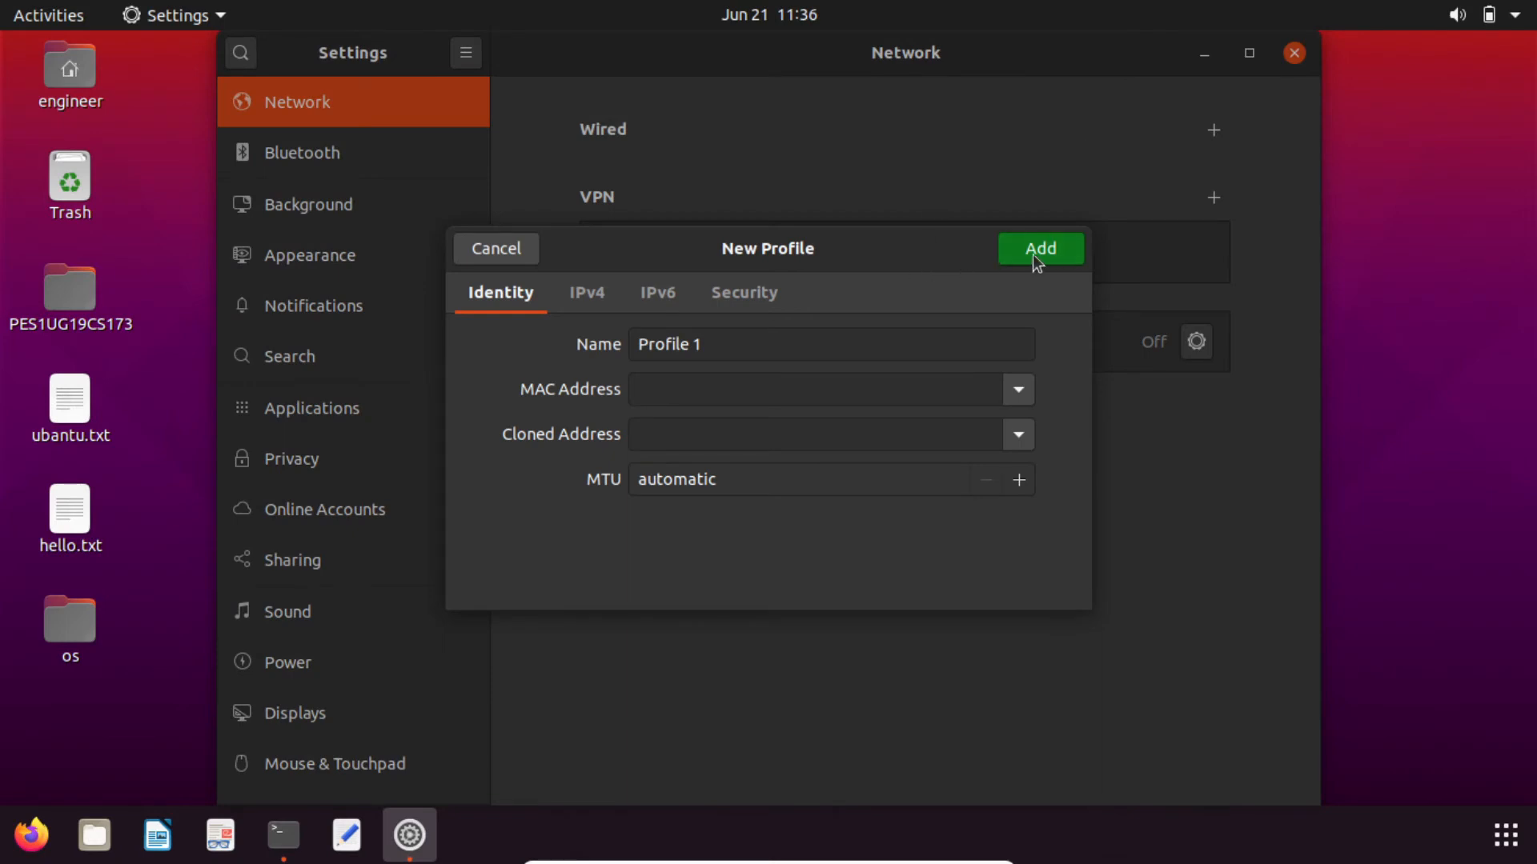
left_click(1039, 248)
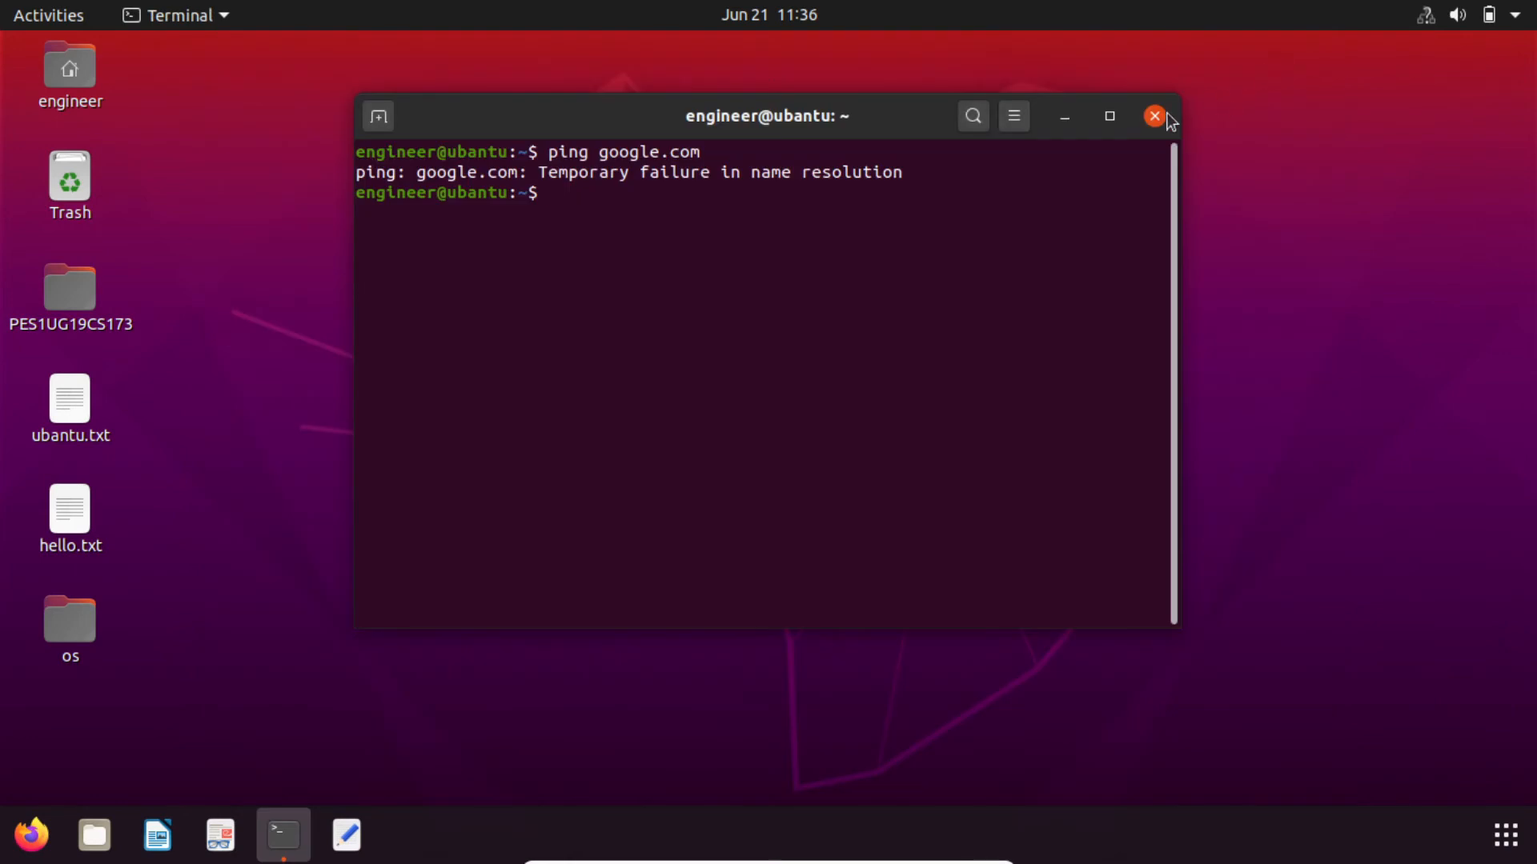
Close the old Terminal window and launch a fresh one from the dock.
left_click(1154, 116)
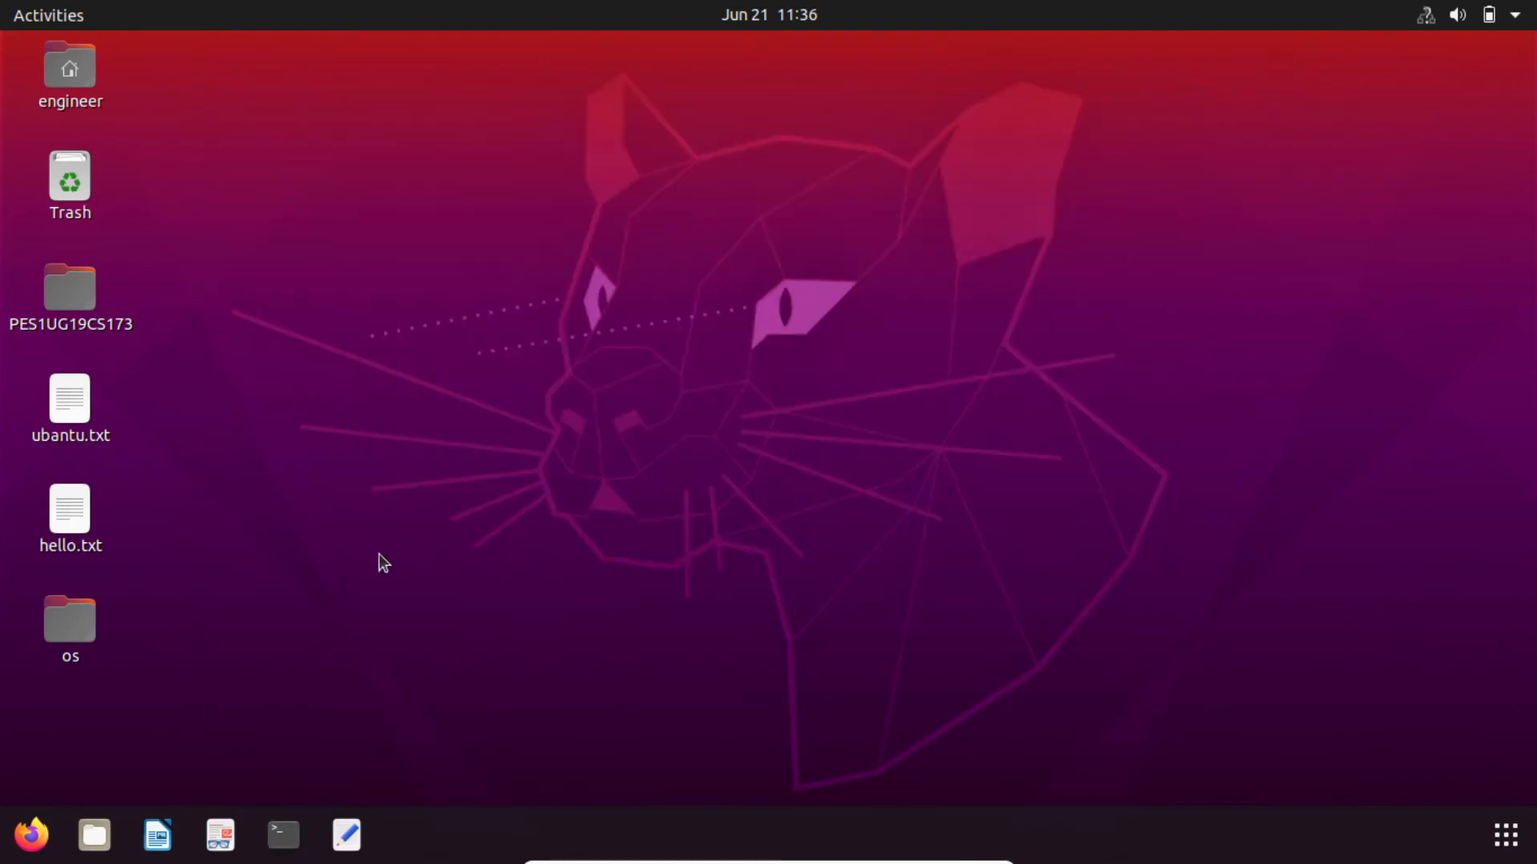
left_click(284, 836)
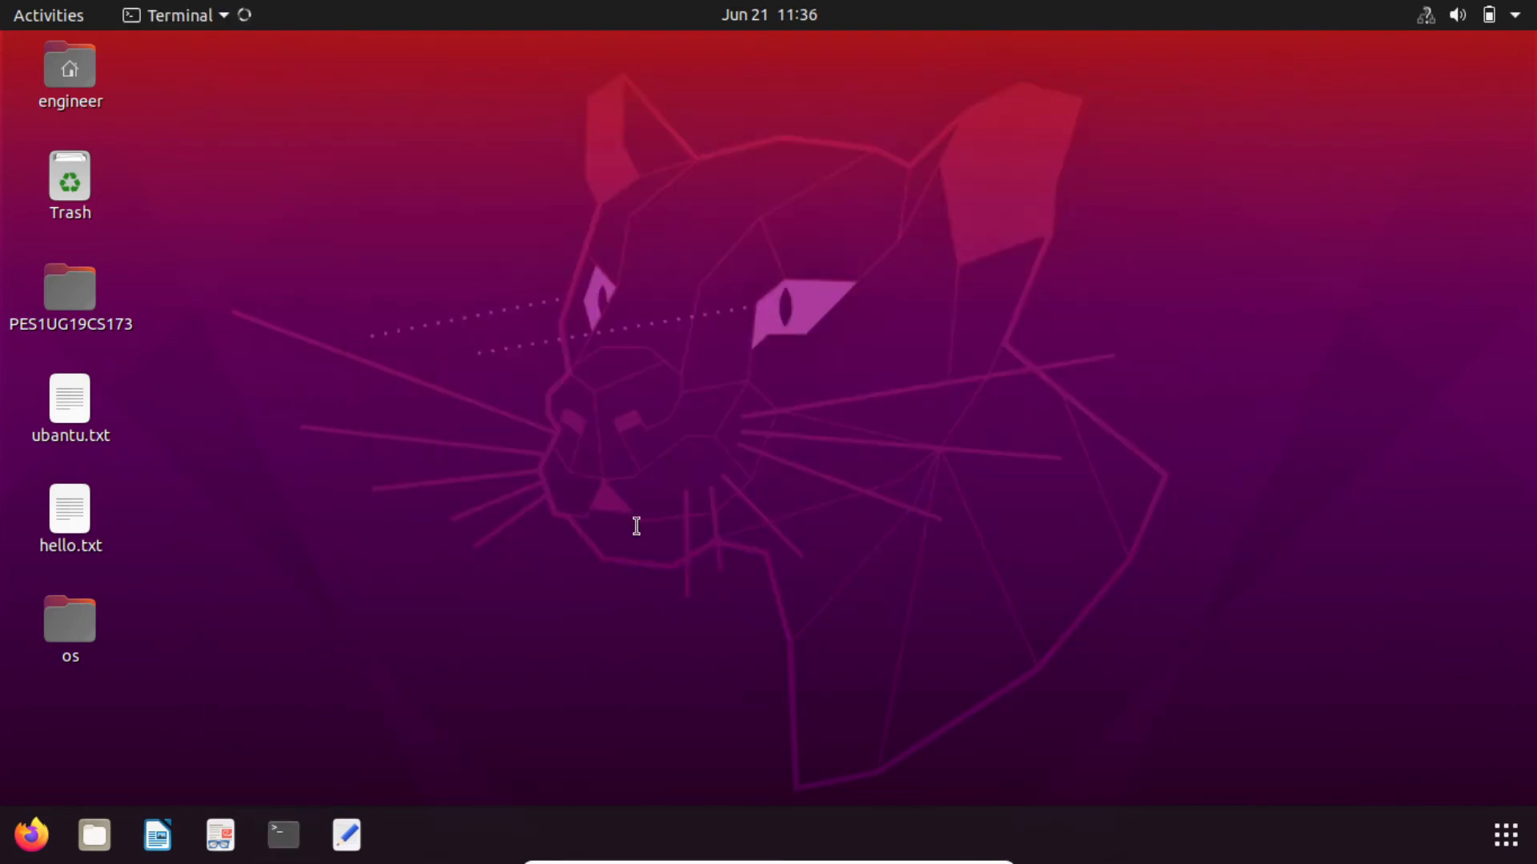
Run ping google.com and stop it, showing 5 transmitted, 5 received, 0% packet loss.
left_click(282, 835)
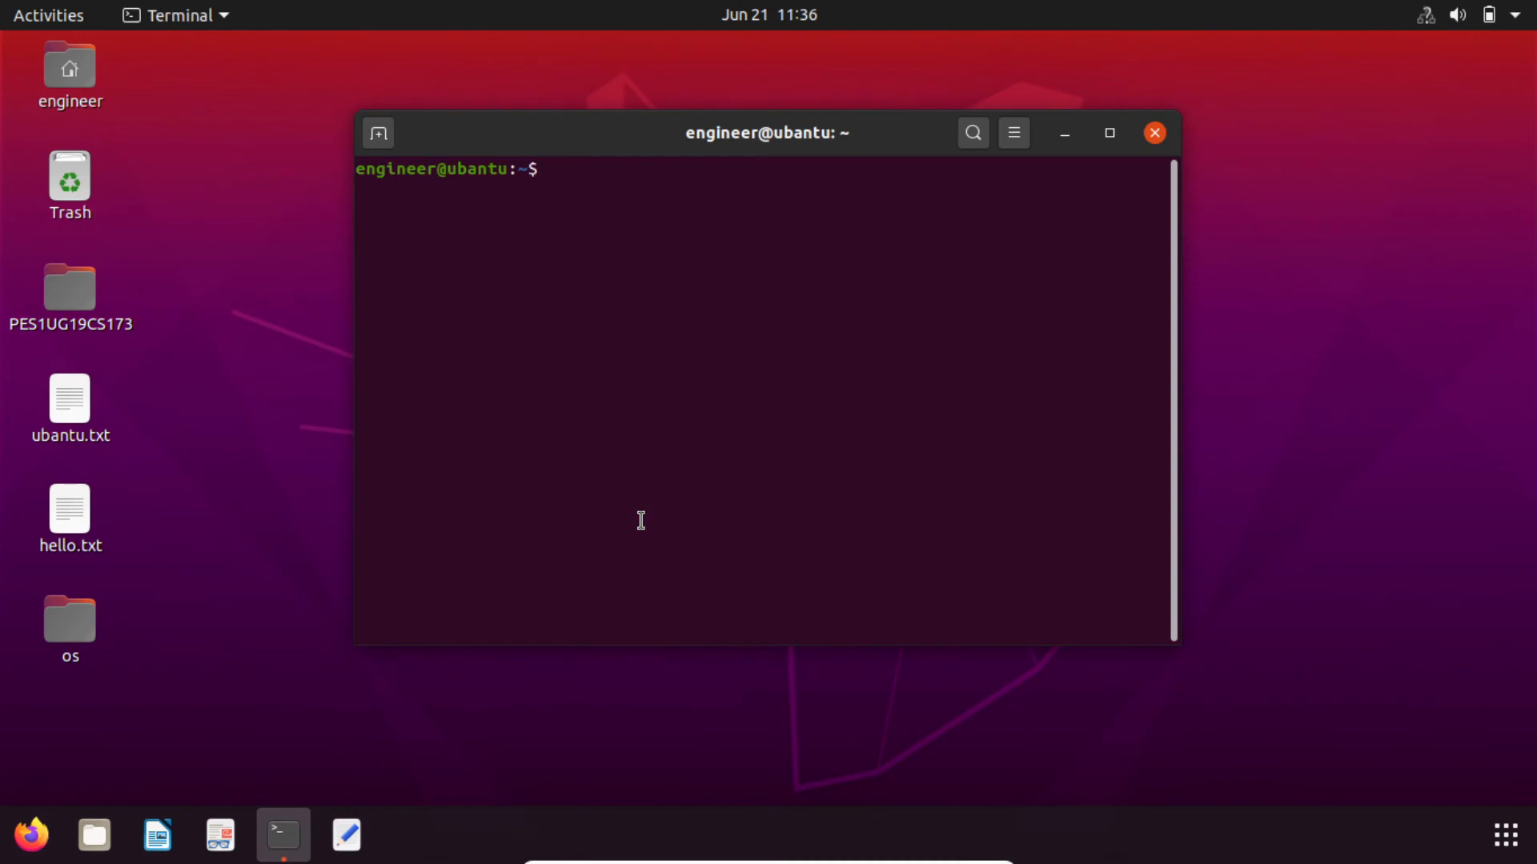
type("ping google.com")
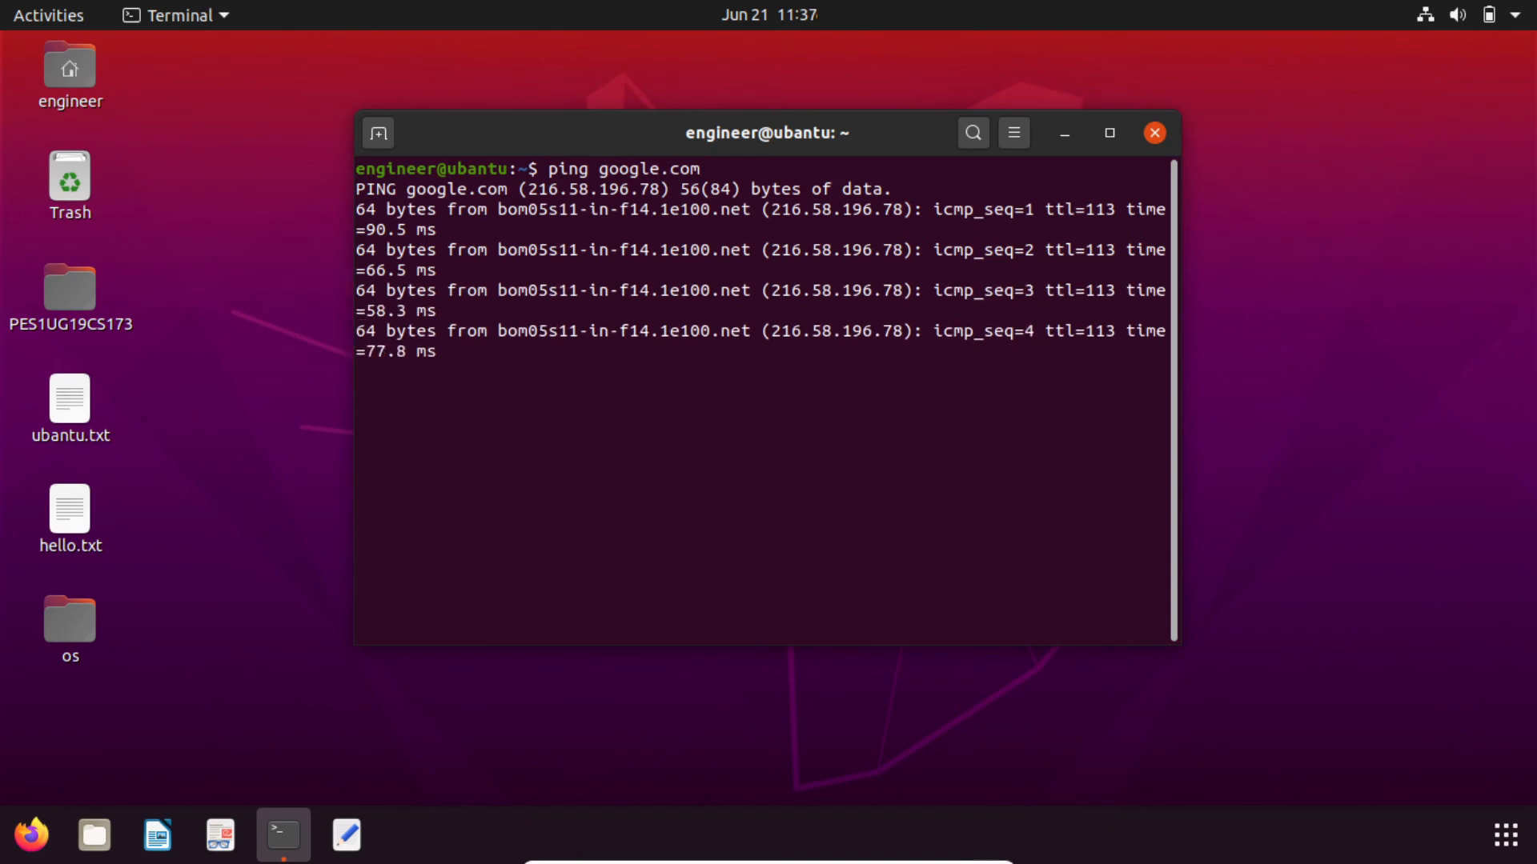
key("ctrl+c")
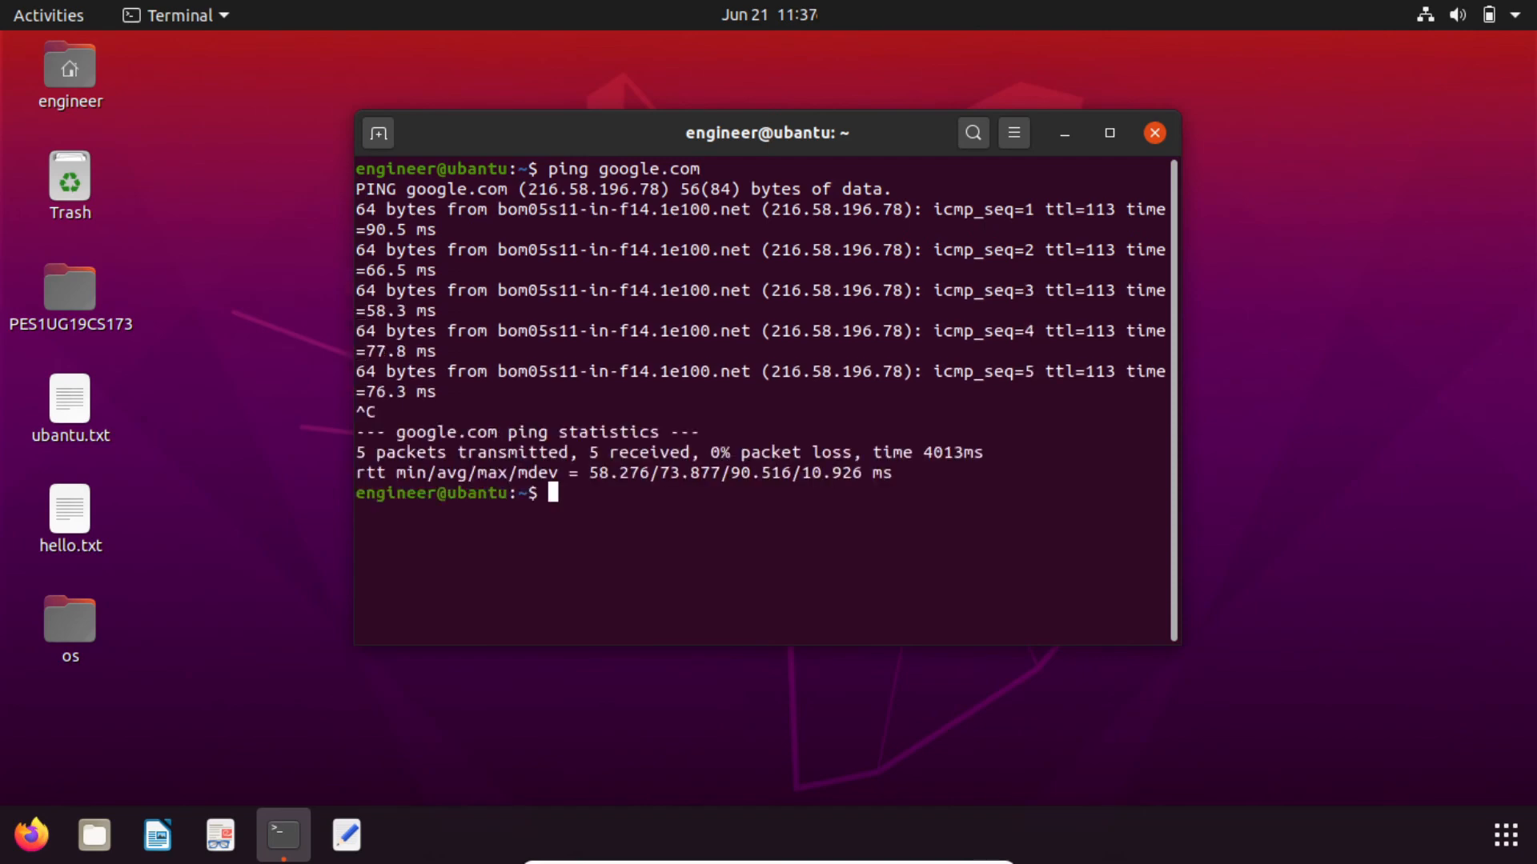